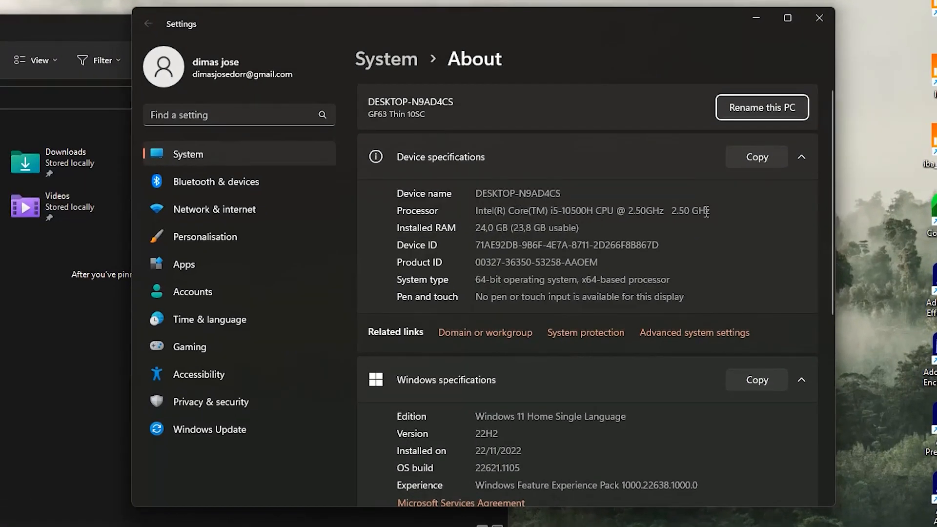
Review the PC's specifications on the System > About page.
scroll("down", 3)
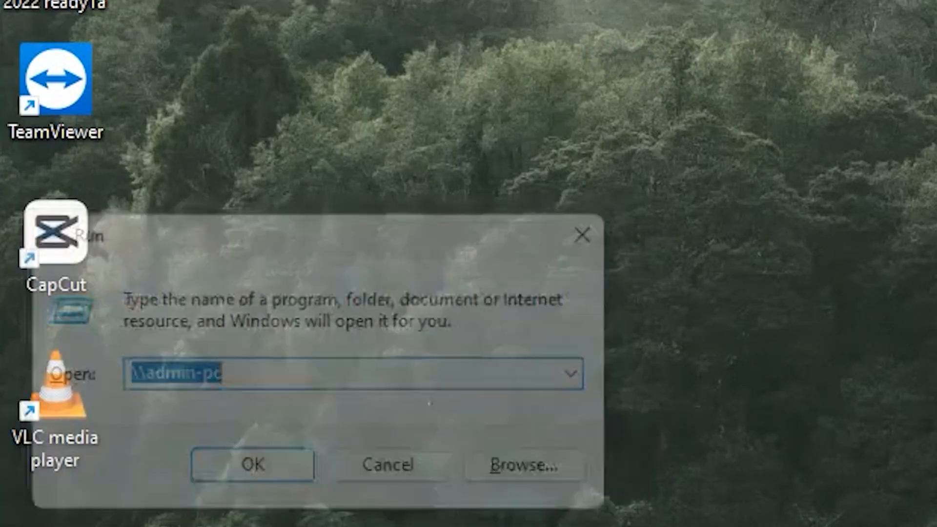
Open \\admin-pc's shared printers and try connecting to iR3045, which fails with error 0x00000709.
left_click(251, 464)
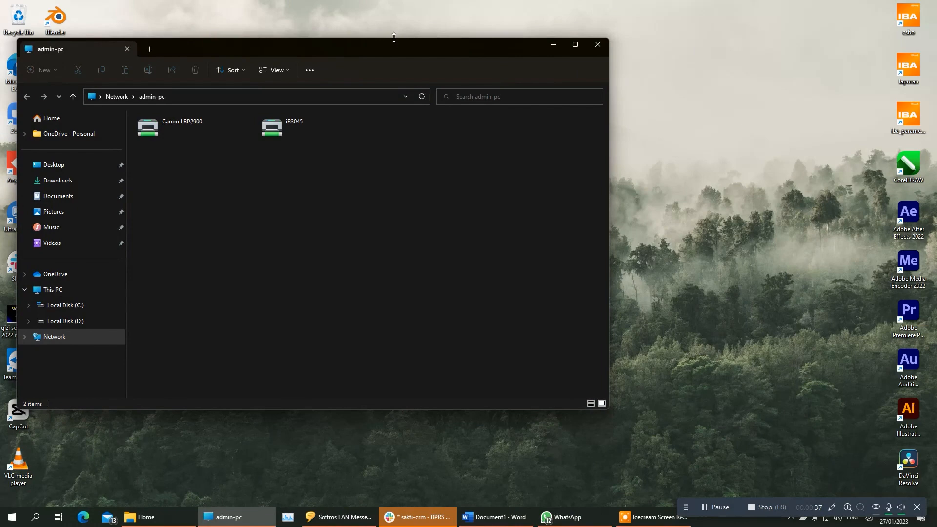
left_click(573, 45)
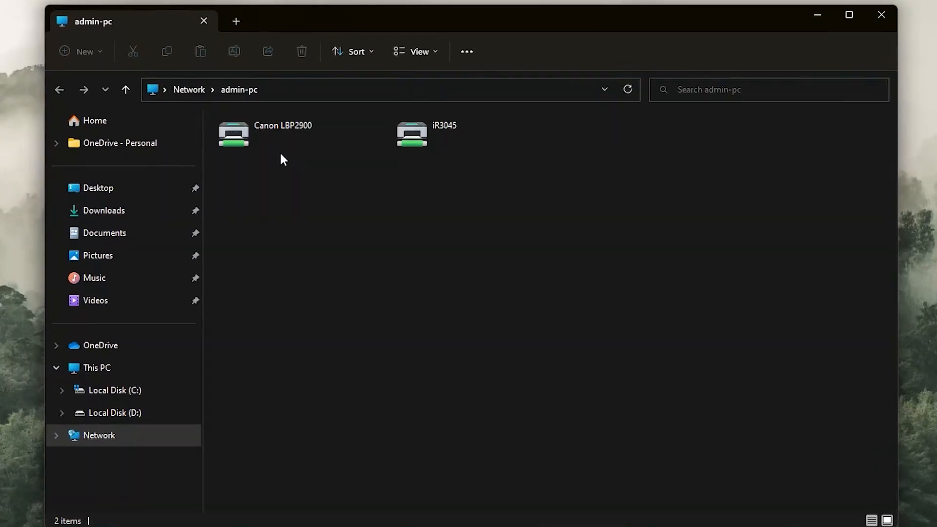
double_click(234, 133)
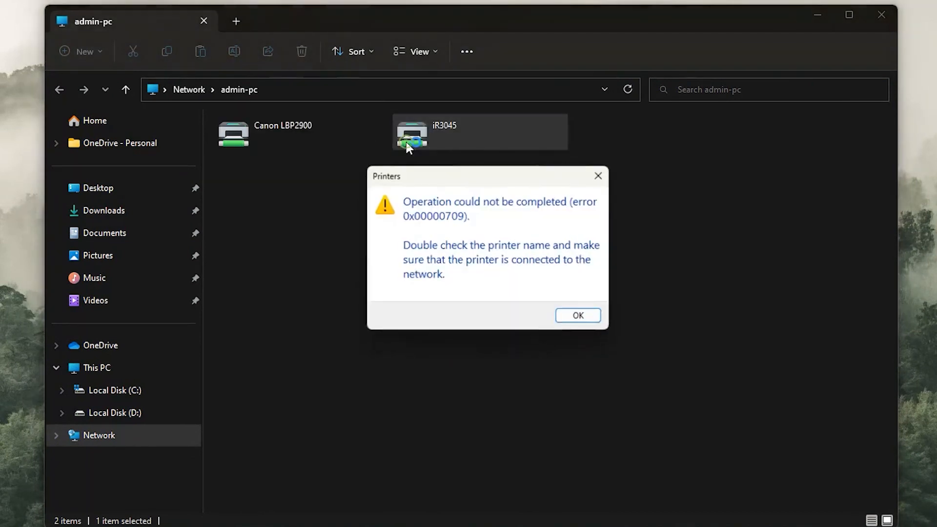
left_click(577, 315)
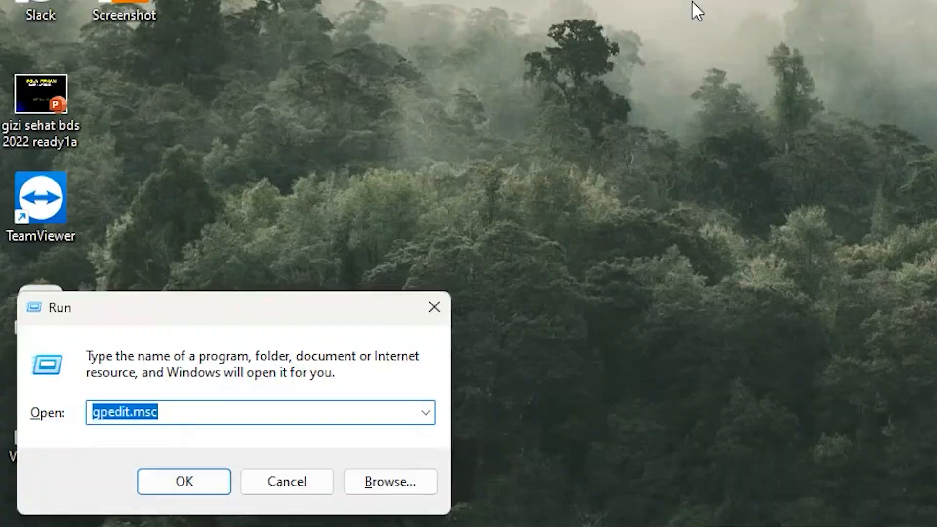
In gpedit, show Computer Configuration > Administrative Templates > Printers and the Configure RPC connection settings policy.
left_click(183, 481)
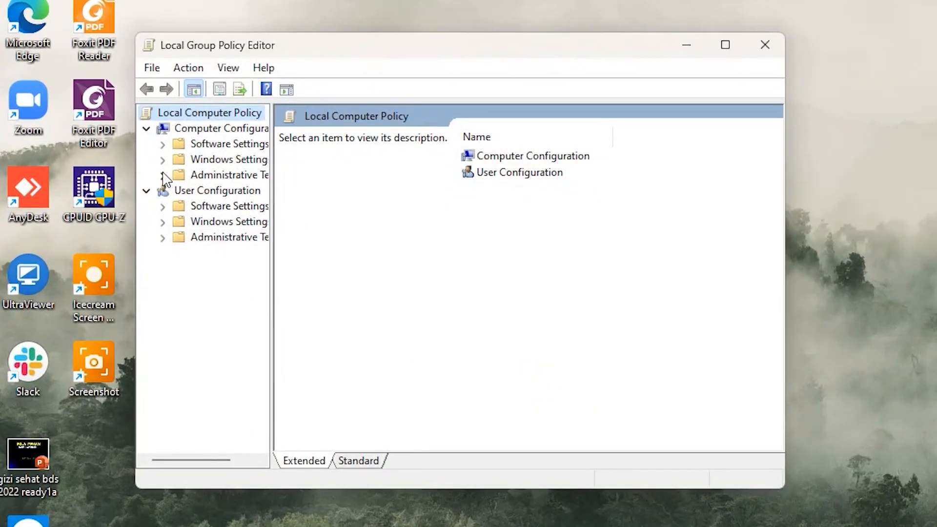
left_click(162, 175)
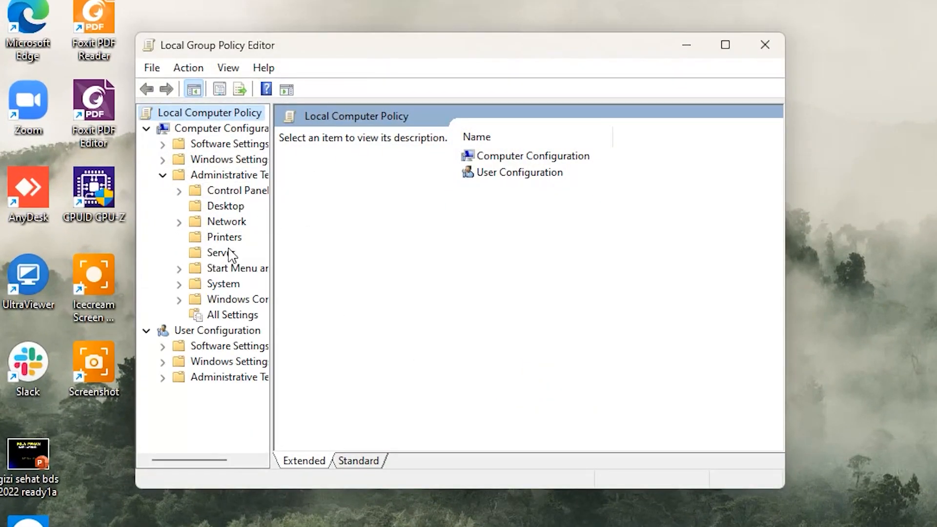
left_click(225, 236)
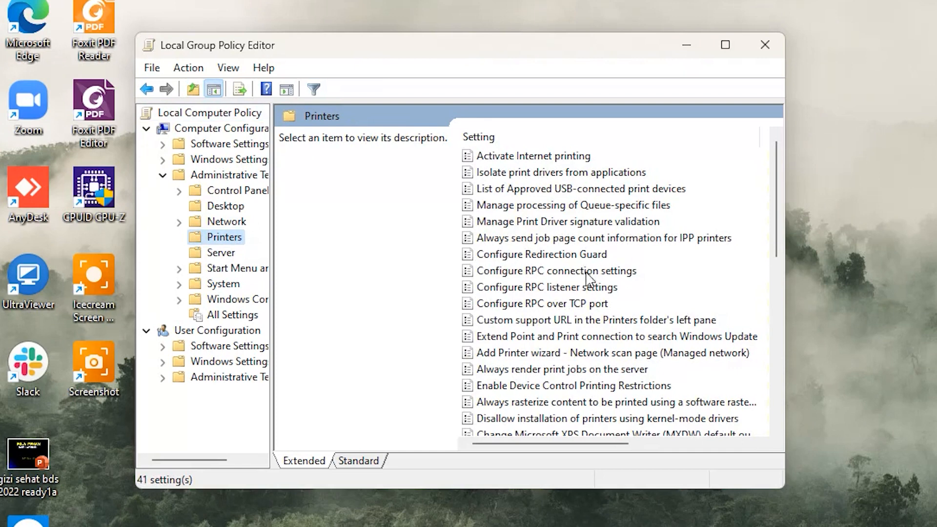
double_click(556, 271)
type("re")
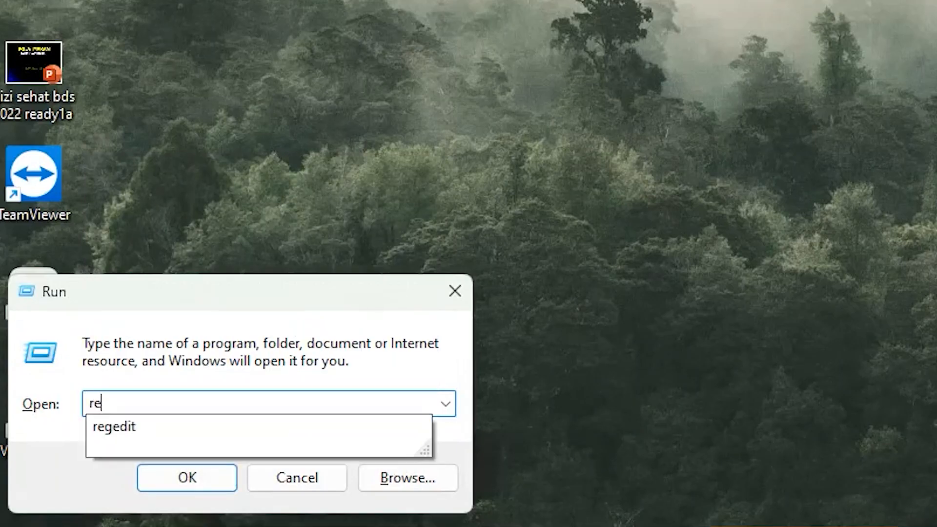
In regedit, create a Printers key under HKLM\SOFTWARE\Policies\Microsoft\Windows NT.
left_click(187, 477)
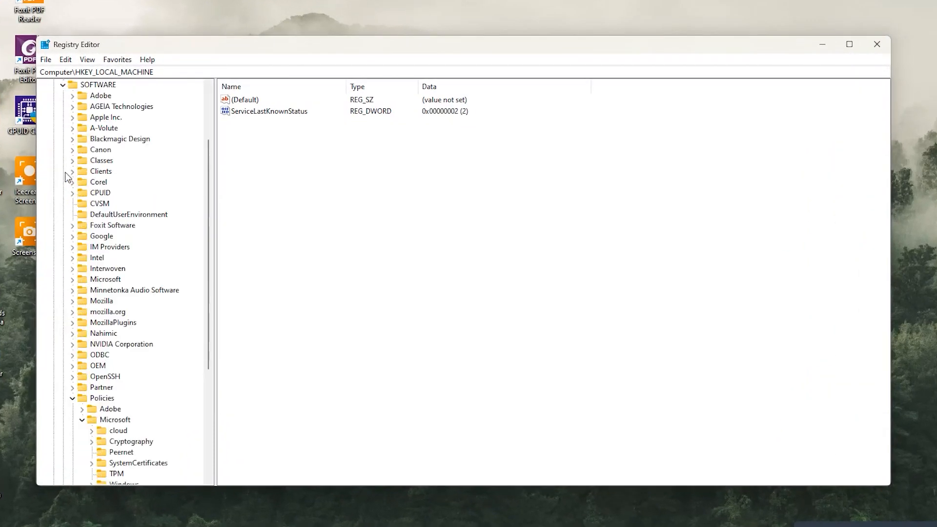
scroll("down", 3)
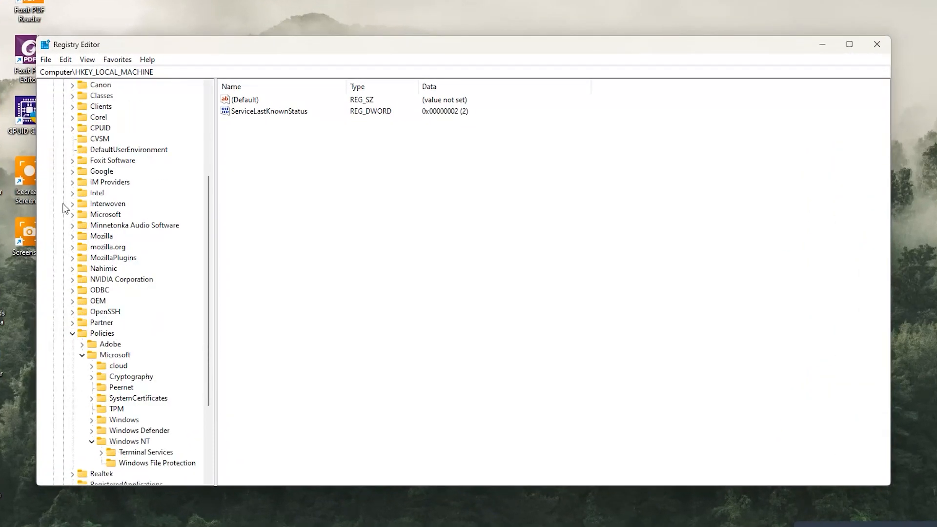
left_click(116, 365)
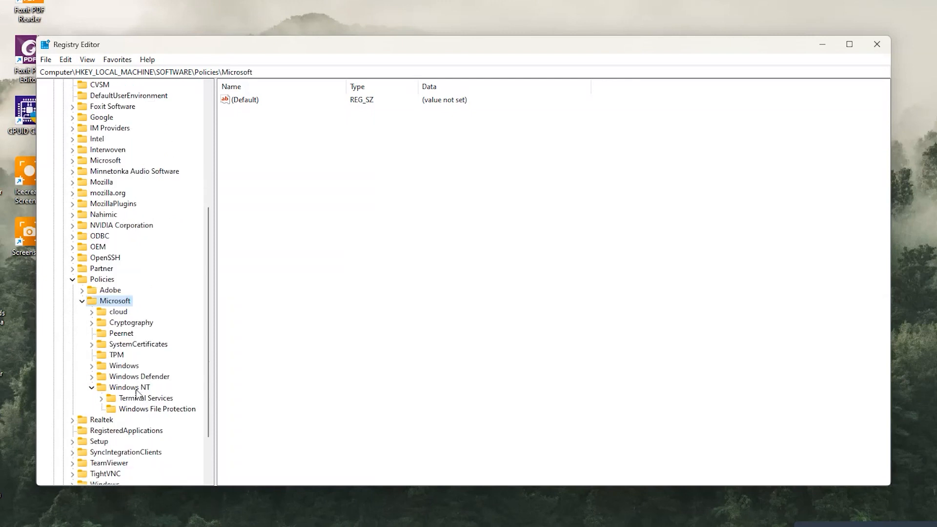
left_click(129, 387)
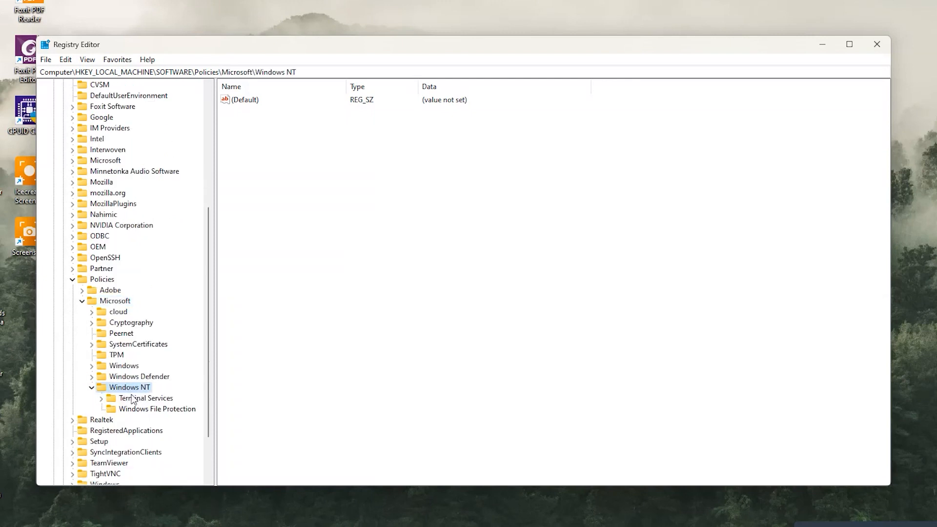
right_click(130, 386)
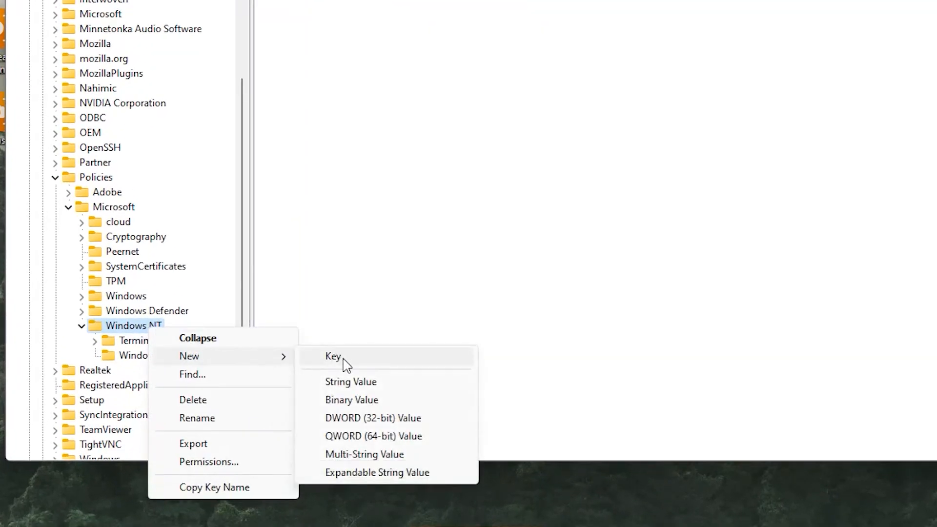
left_click(333, 356)
type("Printers")
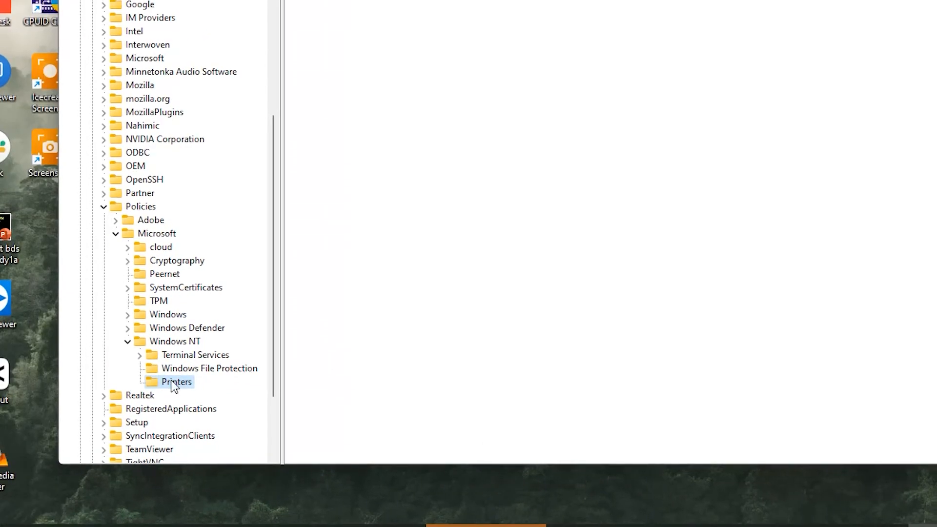
Create an RPC subkey inside the new Printers key and select it.
right_click(175, 381)
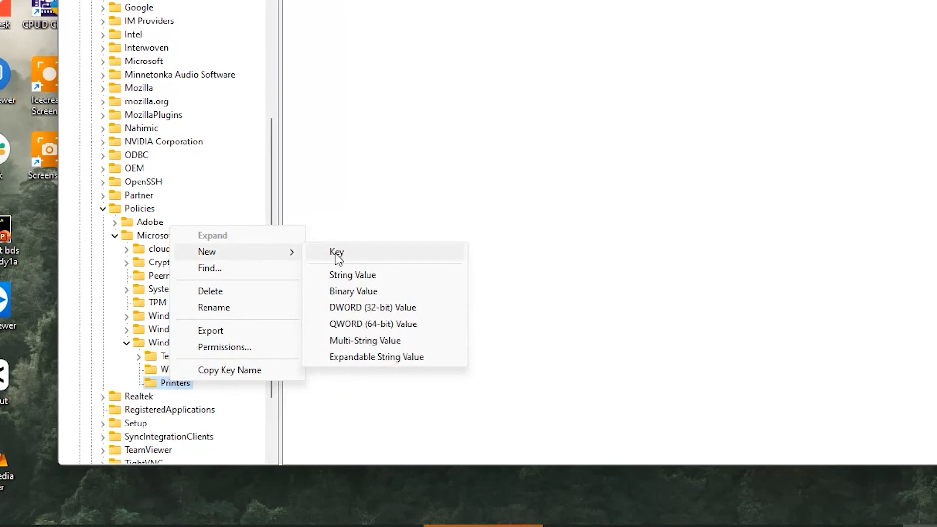
left_click(337, 252)
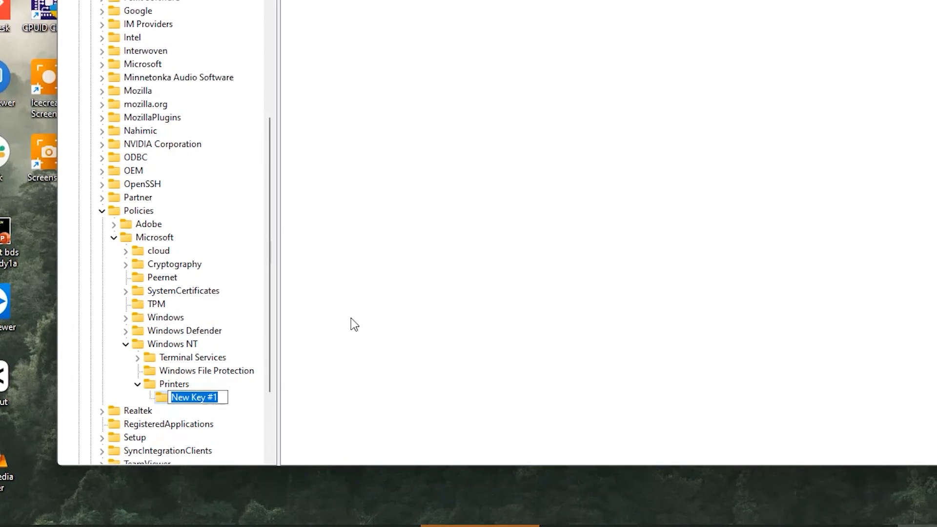
type("RPC")
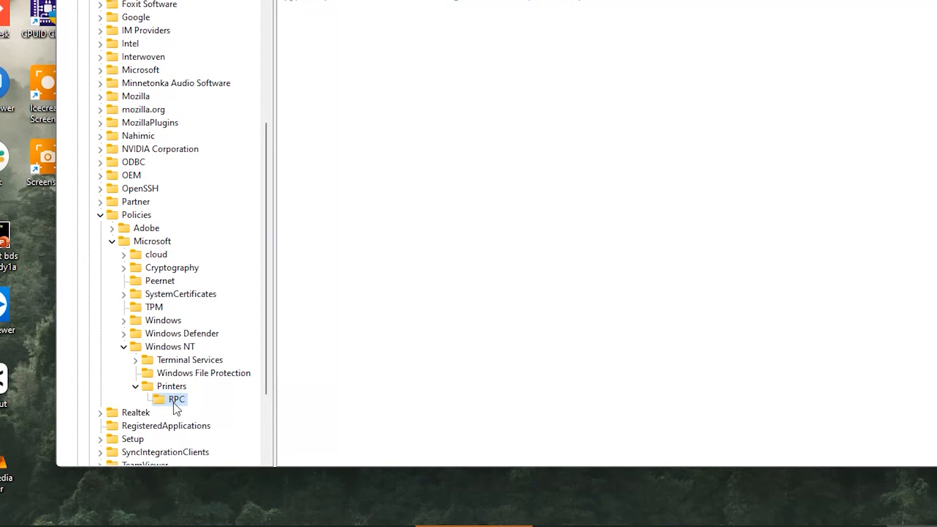
left_click(176, 400)
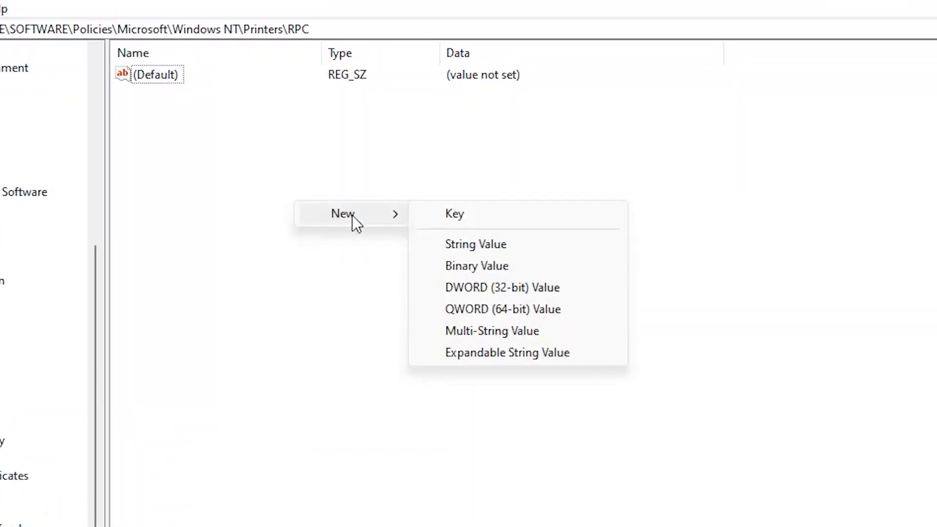
Add a DWORD RpcUseNamedPipeProtocol to the RPC key with value data 1.
left_click(502, 287)
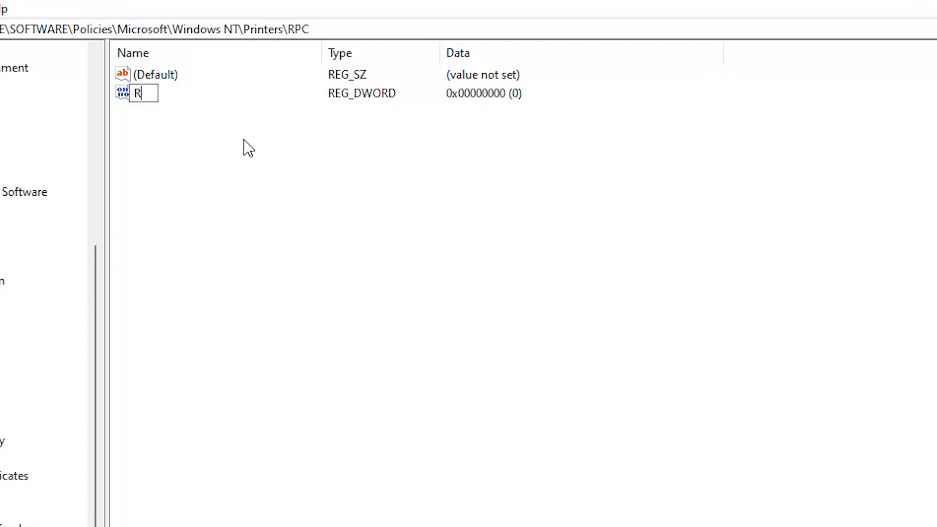
type("pcUseNamedPipeProtocol")
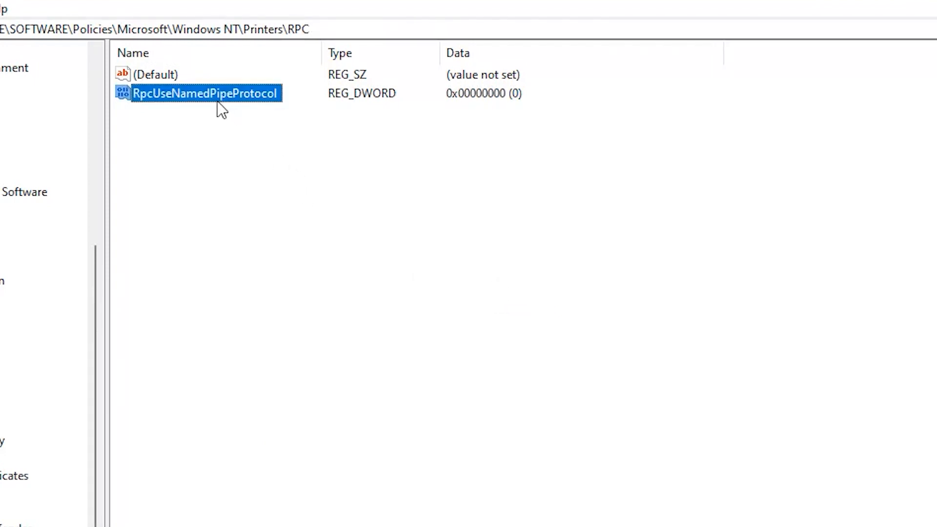
double_click(206, 92)
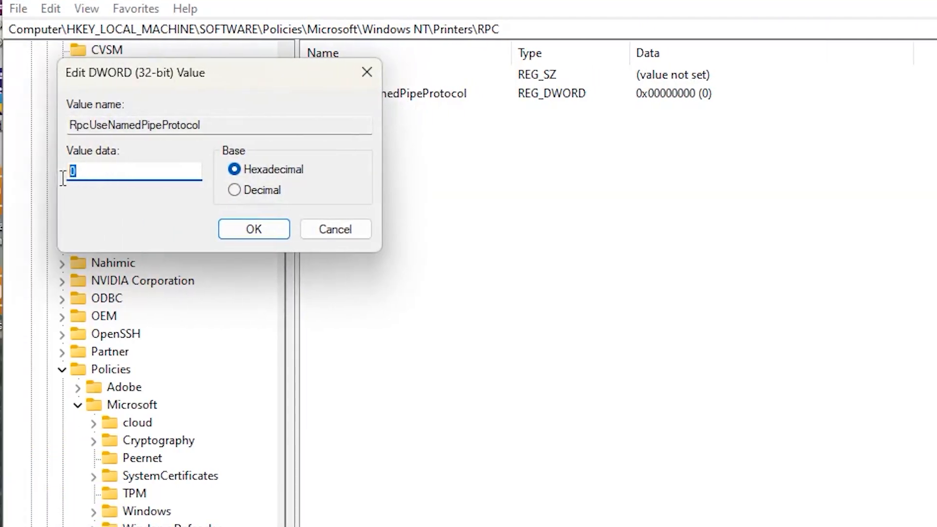
type("1")
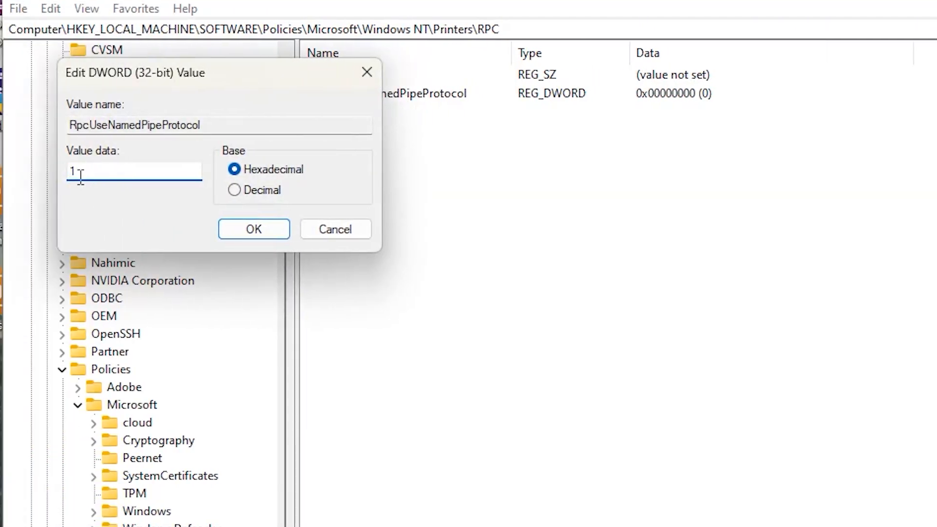
left_click(253, 228)
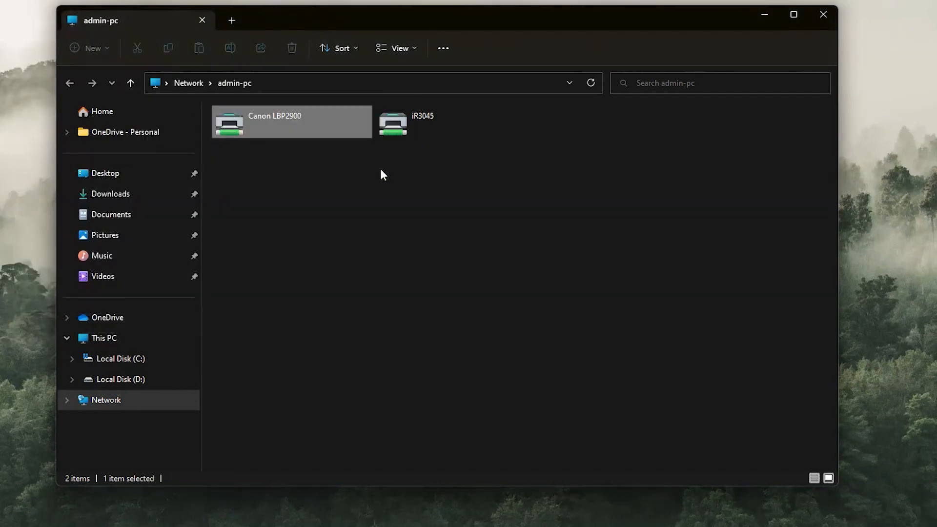
Connect to the shared Canon LBP2900 on admin-pc and view it in Printers & scanners.
double_click(393, 123)
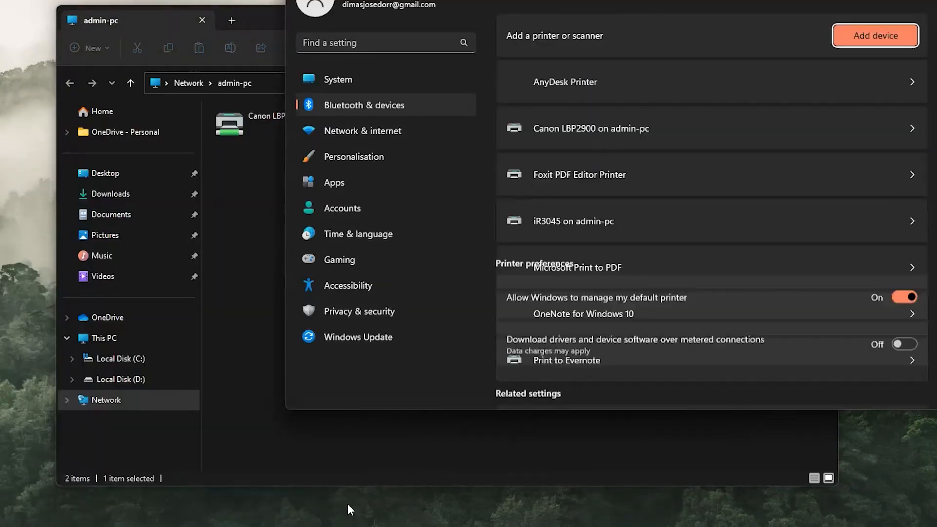
left_click(590, 128)
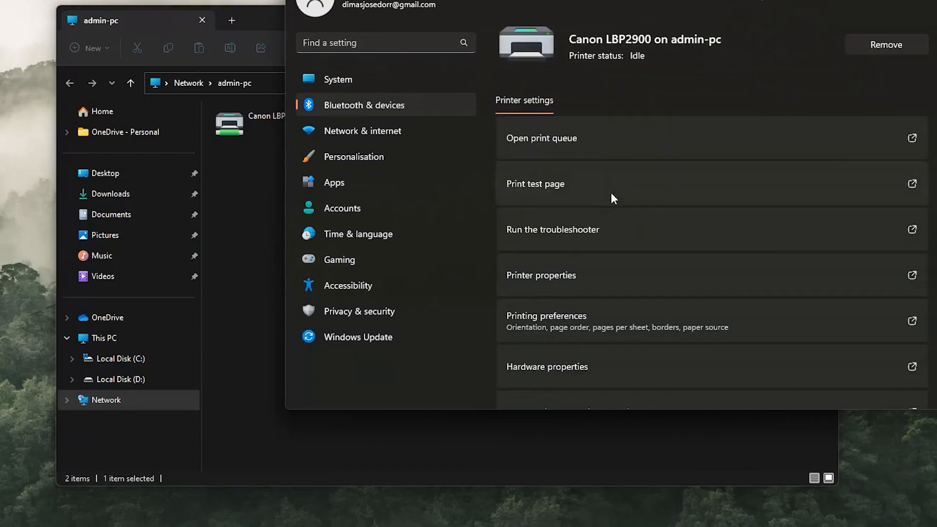